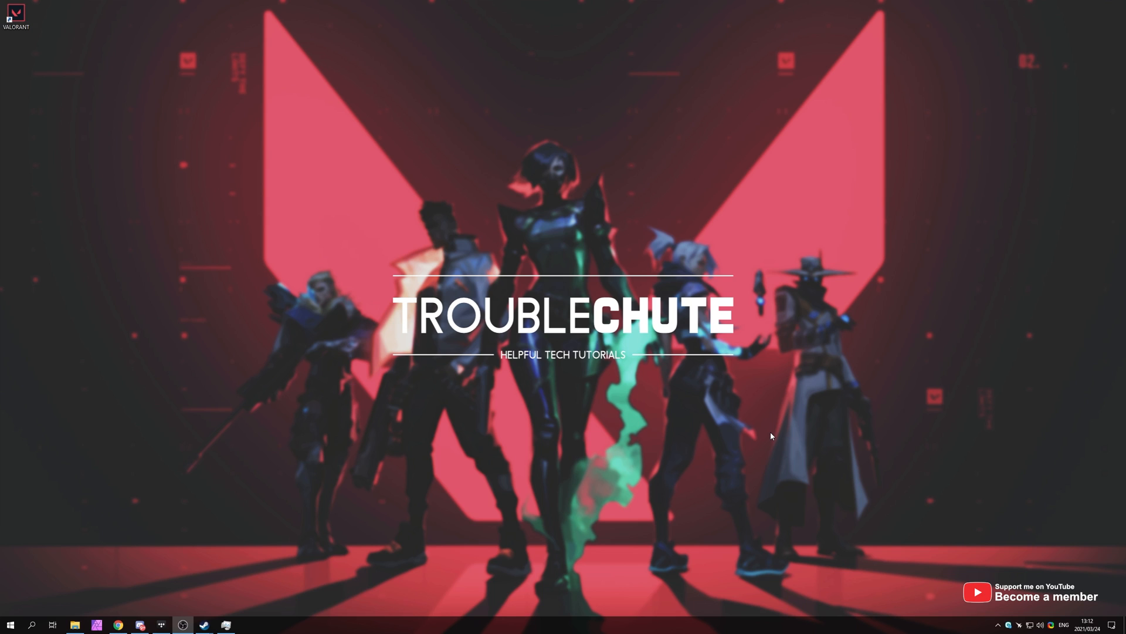
pyautogui.moveTo(831, 429)
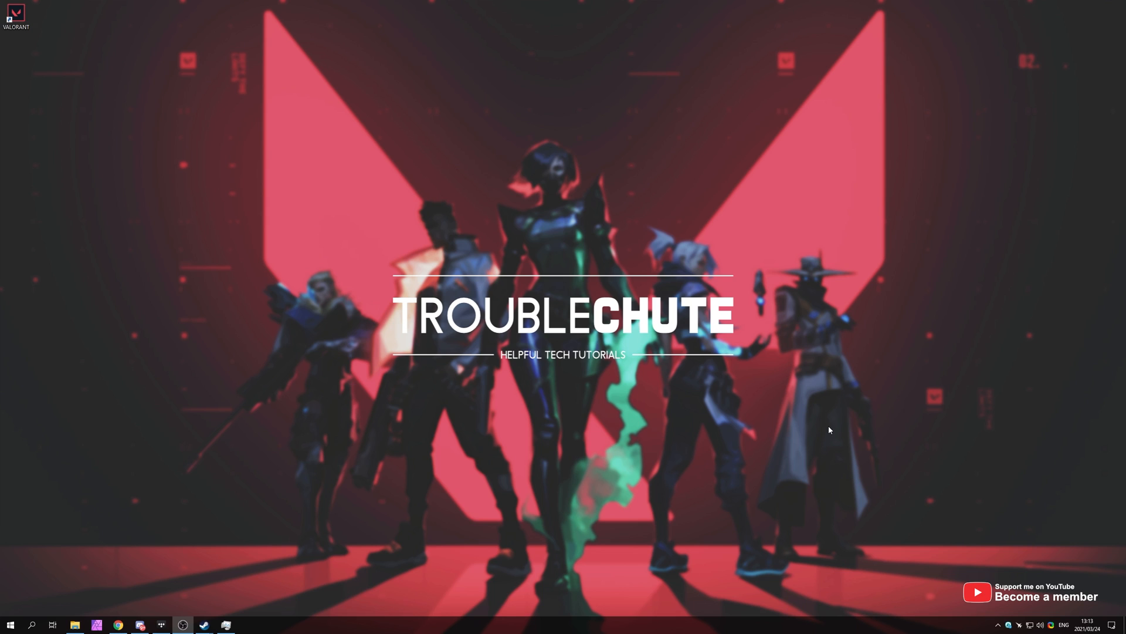
pyautogui.moveTo(802, 421)
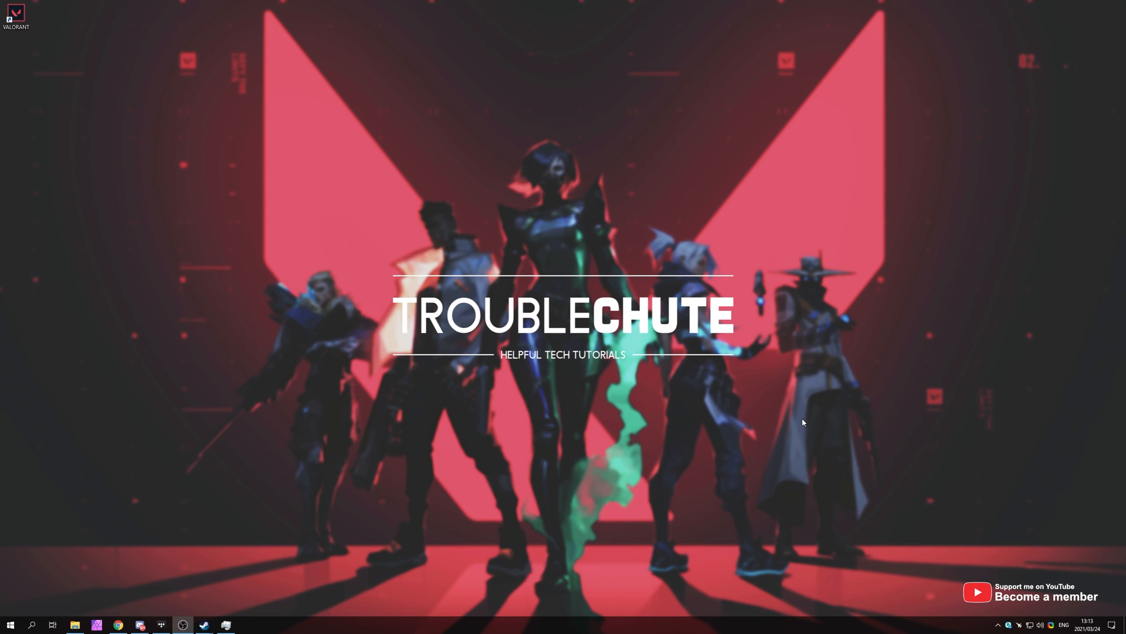
pyautogui.moveTo(765, 417)
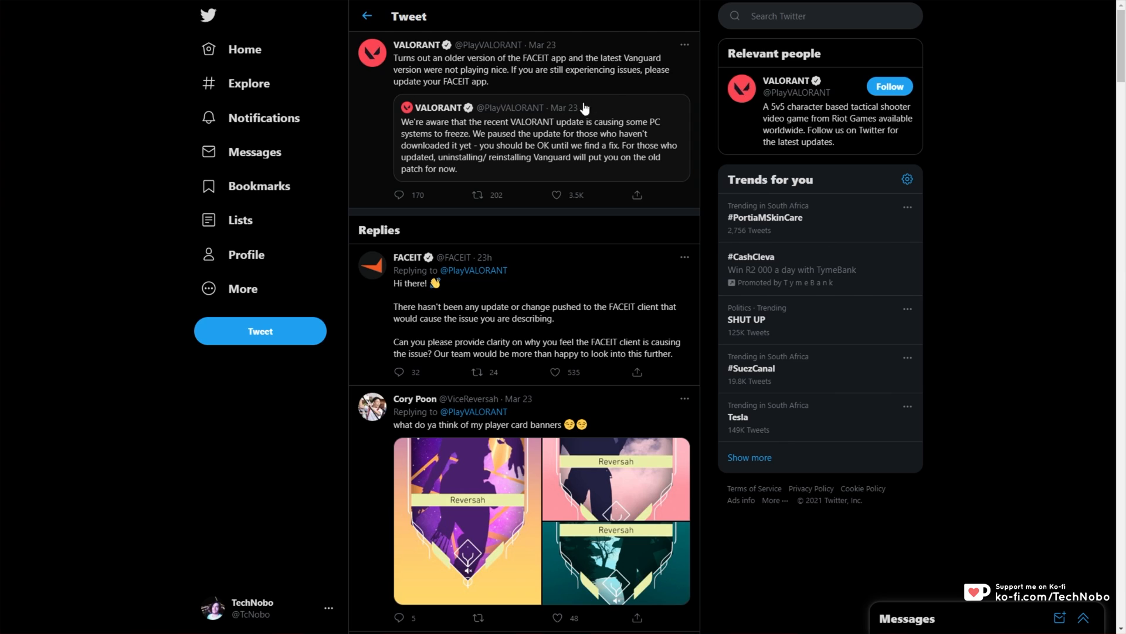
pyautogui.moveTo(514, 133)
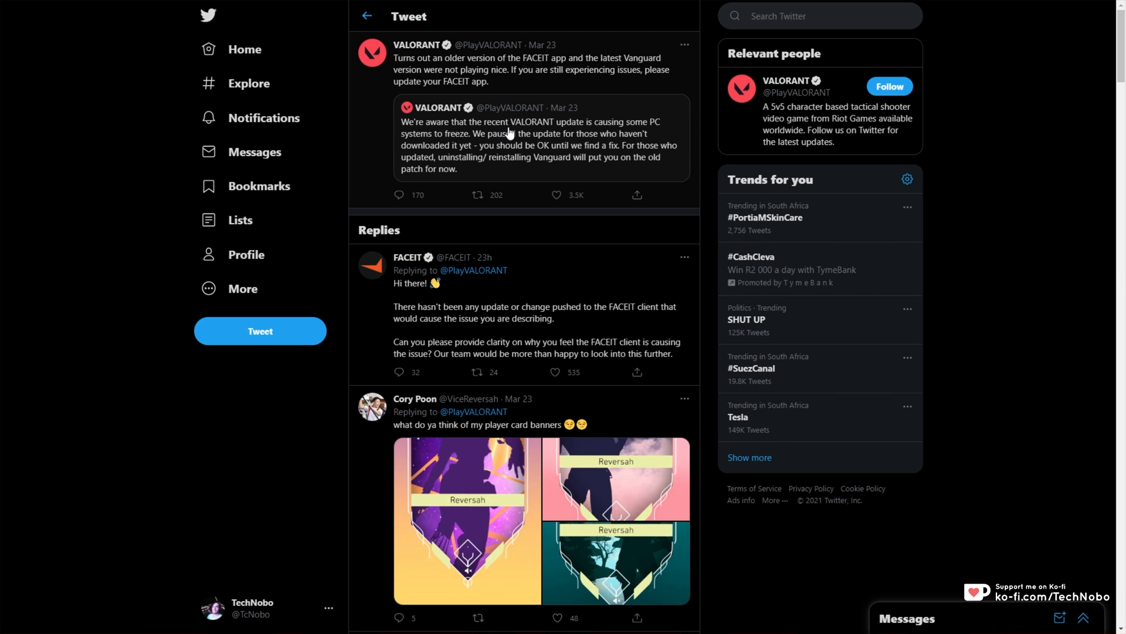
pyautogui.moveTo(430, 151)
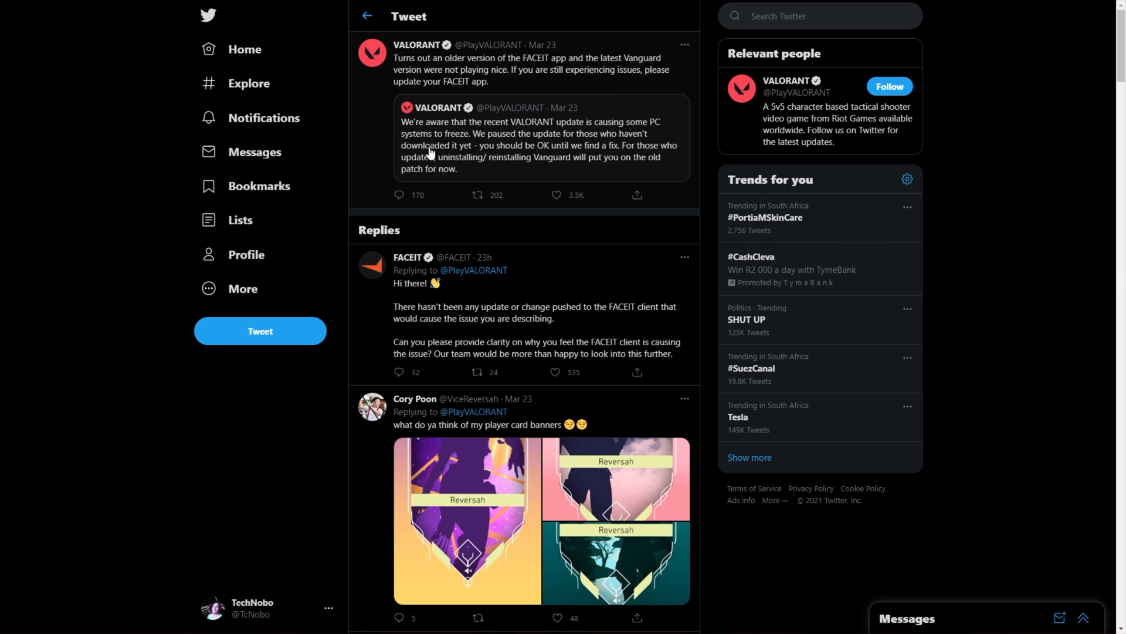
pyautogui.moveTo(455, 150)
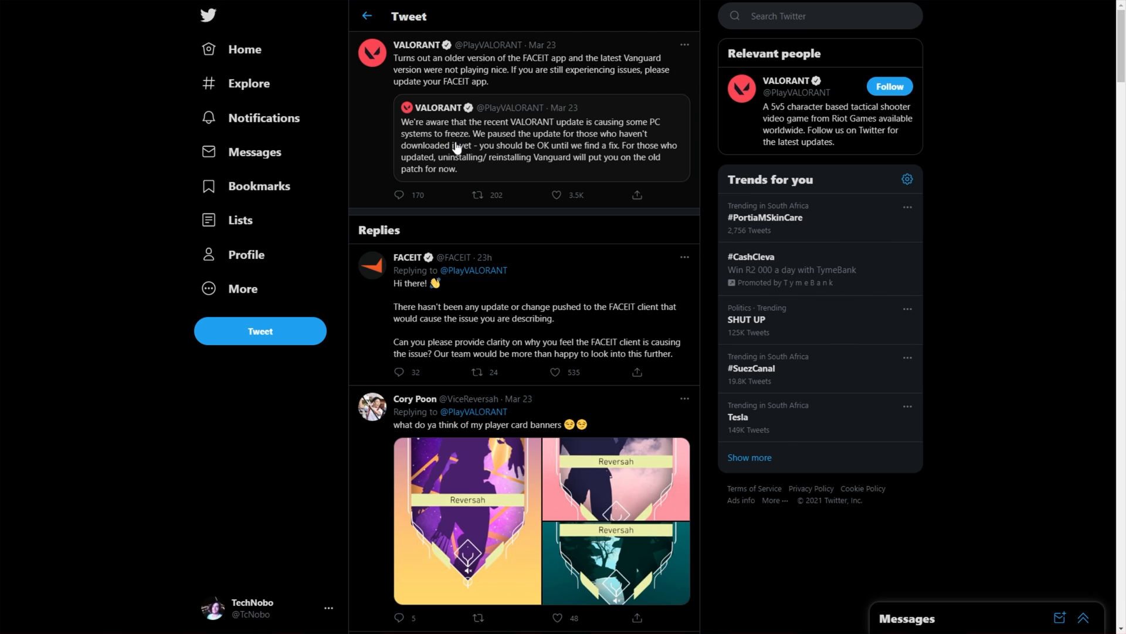
pyautogui.moveTo(515, 150)
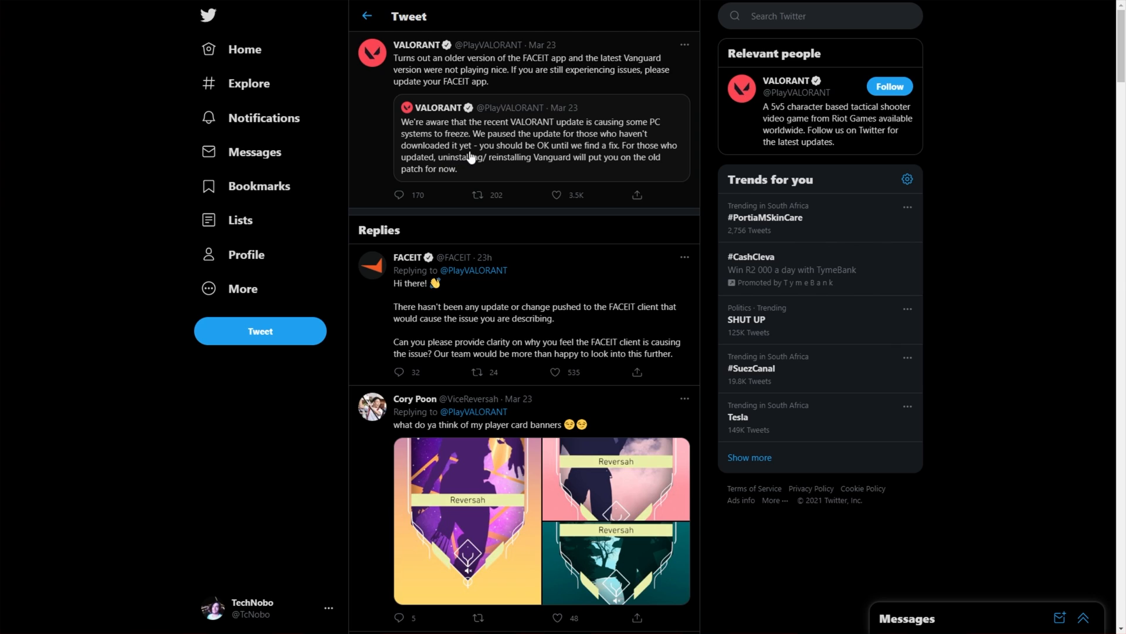
pyautogui.moveTo(613, 159)
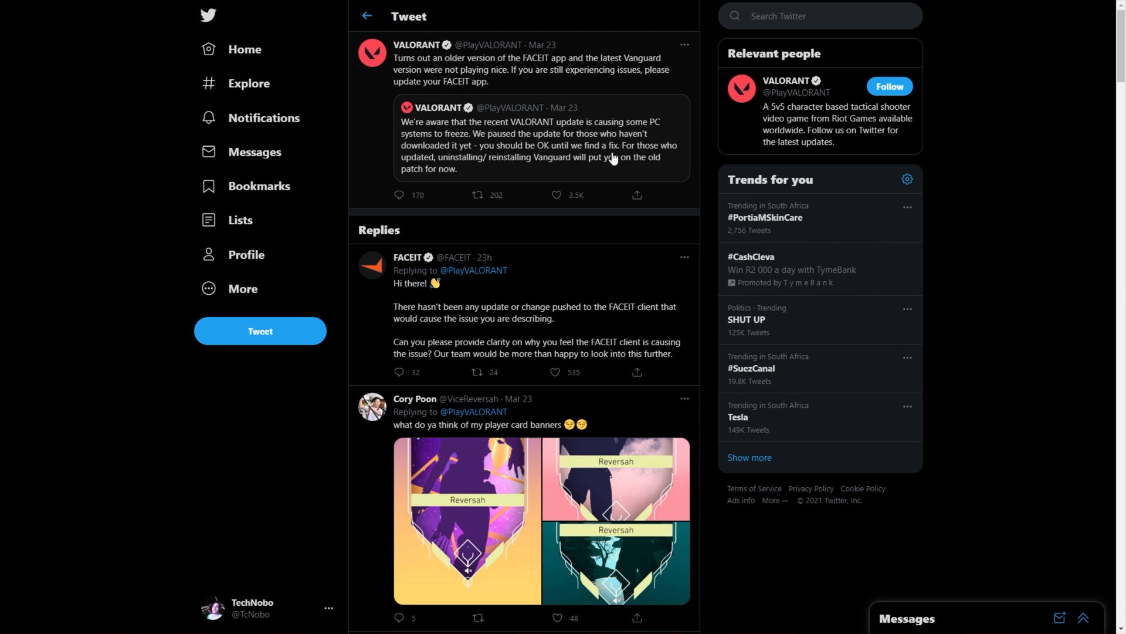
pyautogui.moveTo(495, 171)
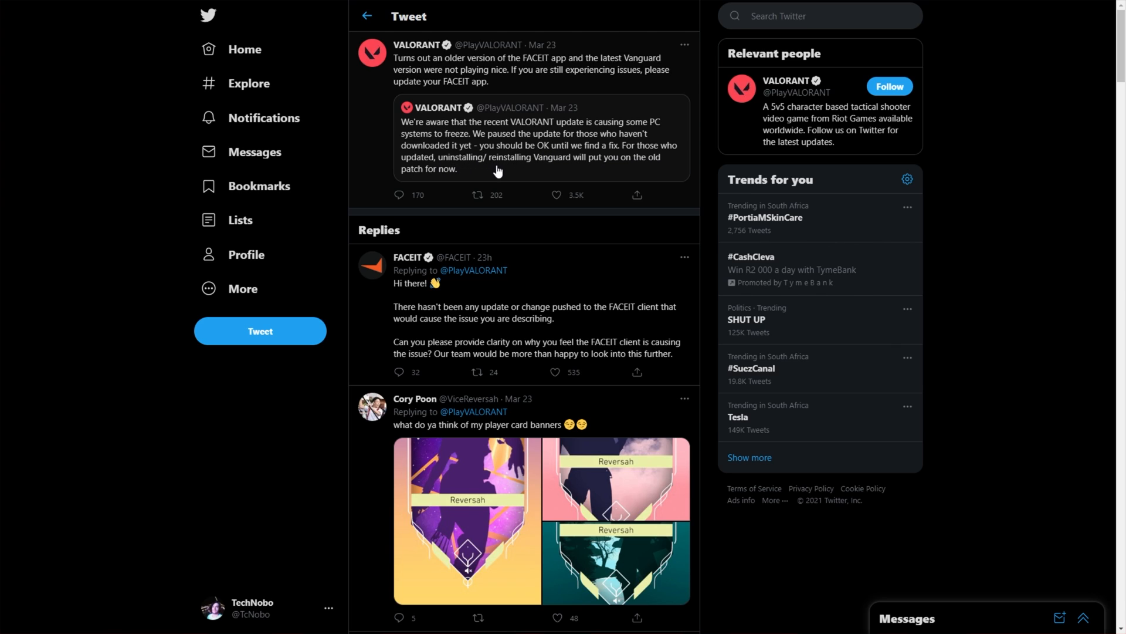
pyautogui.moveTo(622, 174)
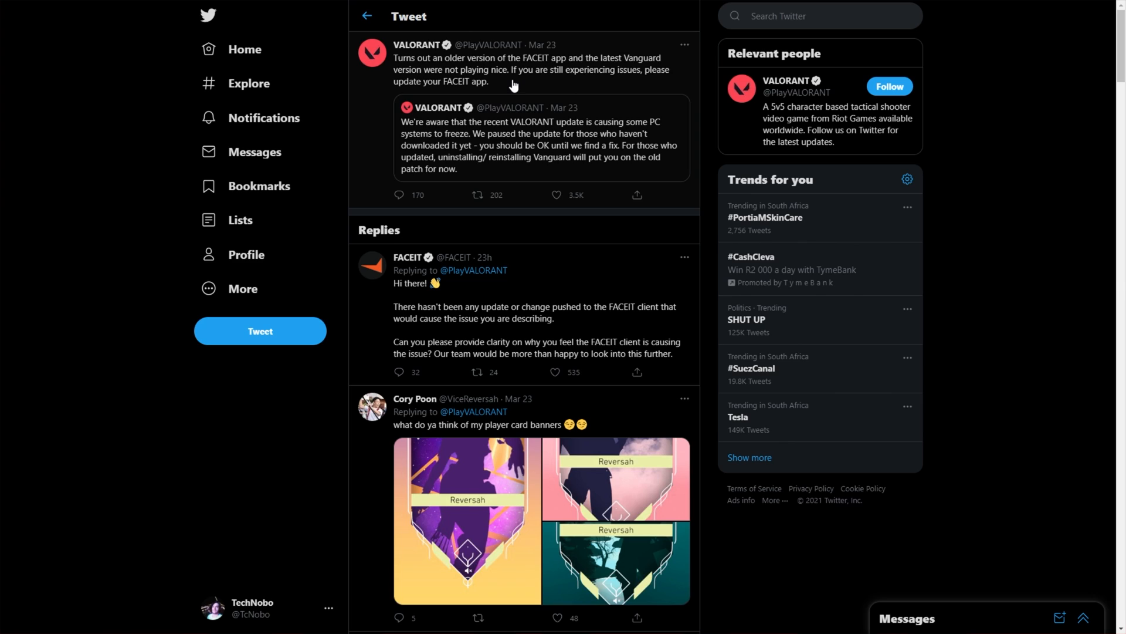
pyautogui.moveTo(511, 176)
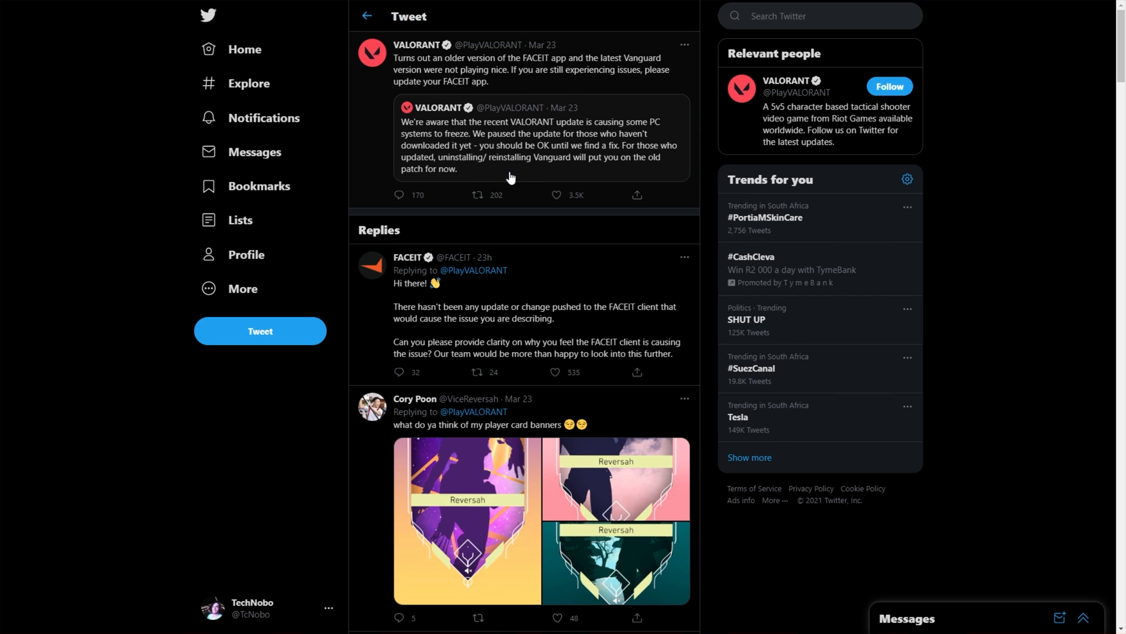
pyautogui.moveTo(549, 157)
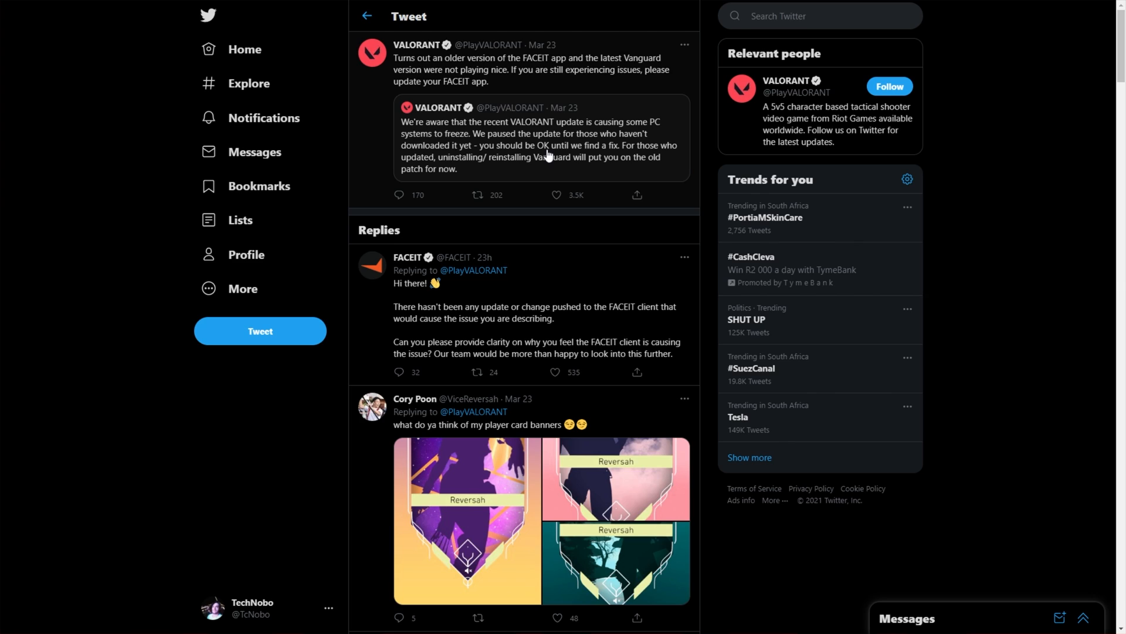
pyautogui.moveTo(665, 176)
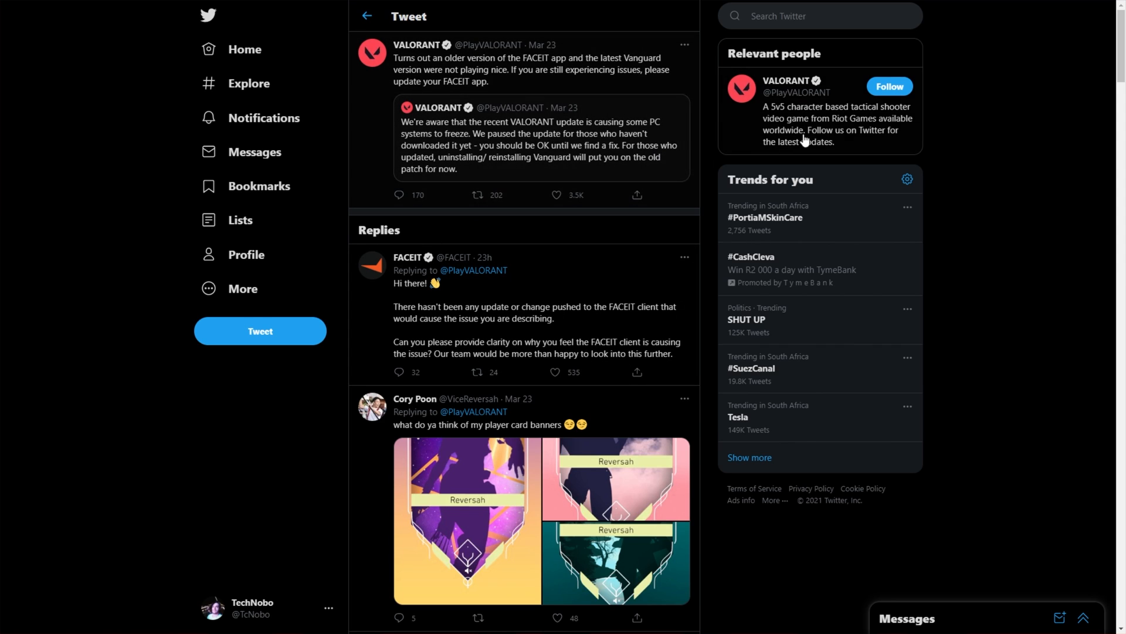
pyautogui.moveTo(901, 126)
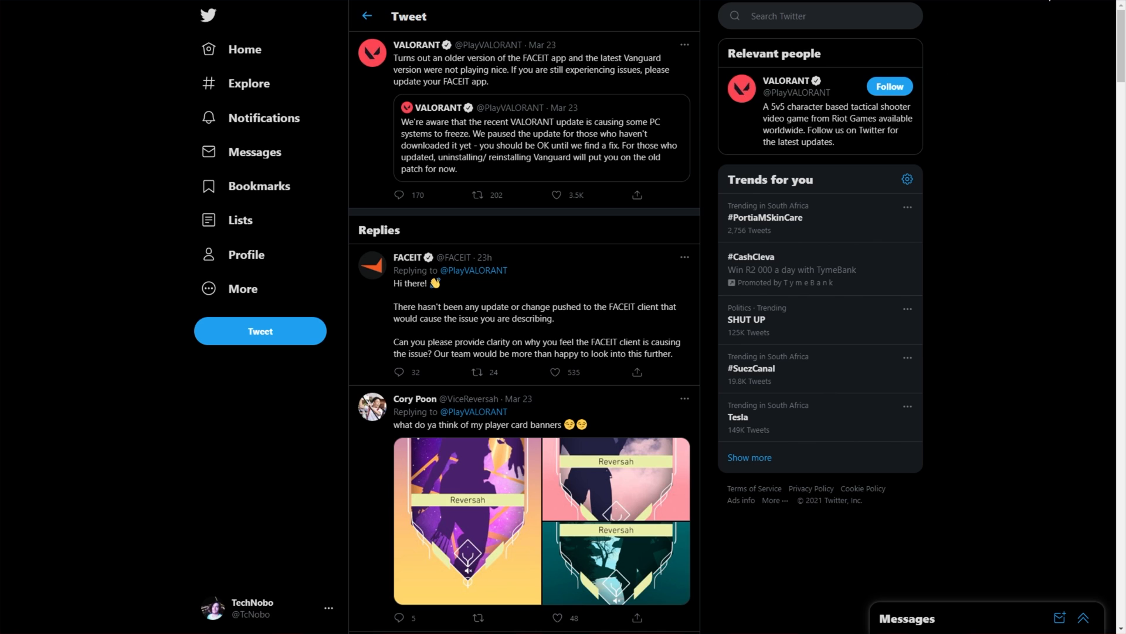
# Go to Apps & features and locate Riot Vanguard in the installed apps list
pyautogui.click(7, 620)
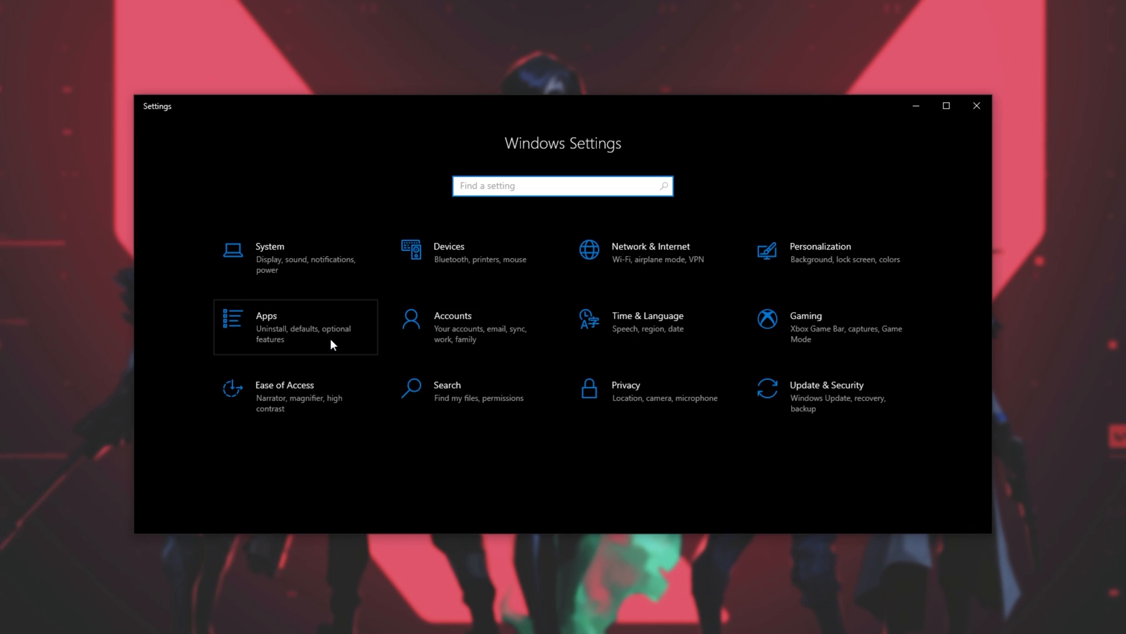
pyautogui.click(294, 326)
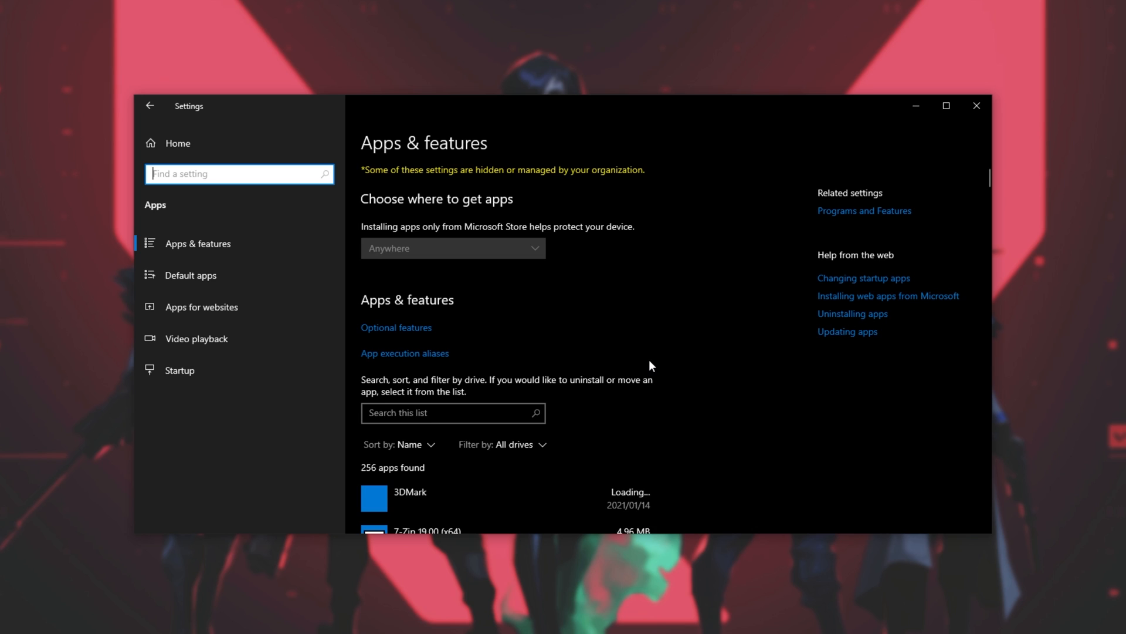
pyautogui.scroll(-3)
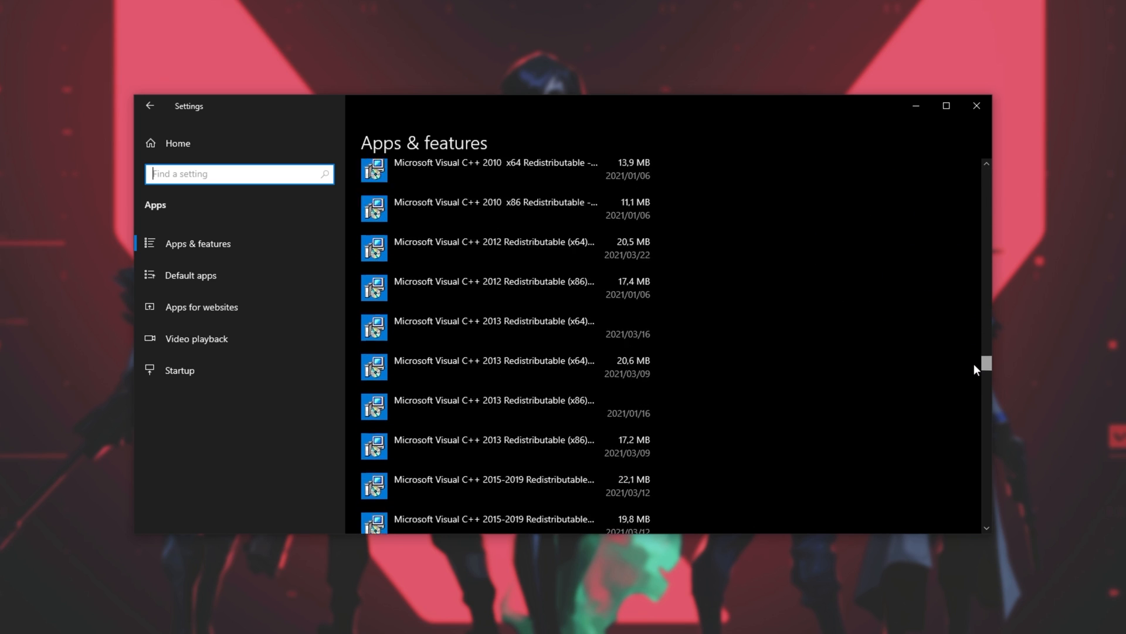
pyautogui.scroll(-3)
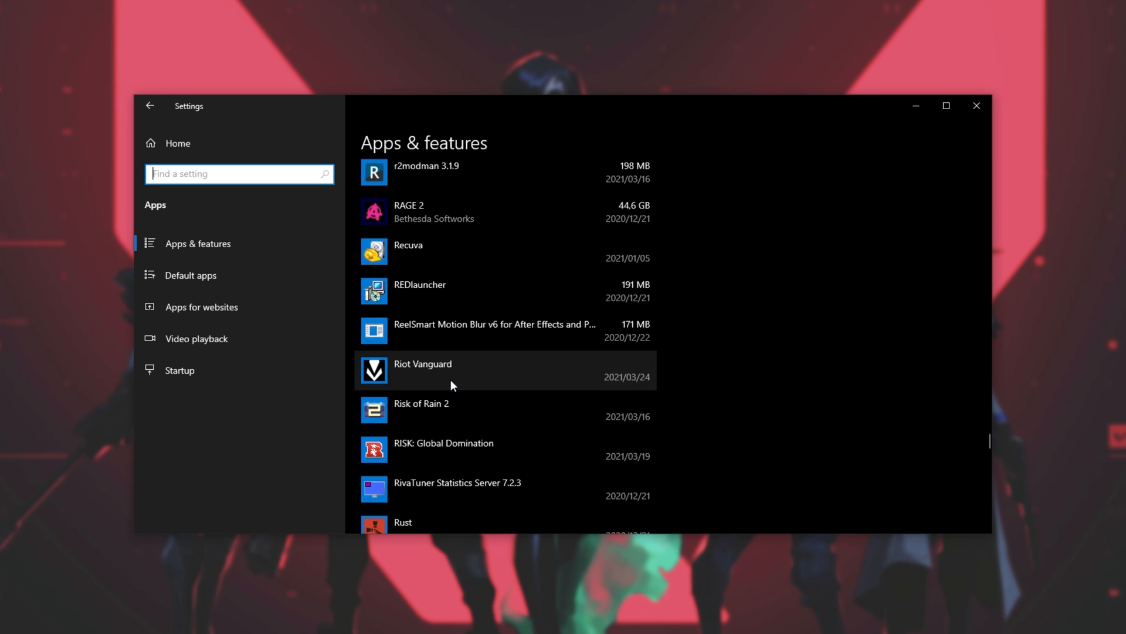
# Uninstall Riot Vanguard and confirm its removal with Yes
pyautogui.click(452, 370)
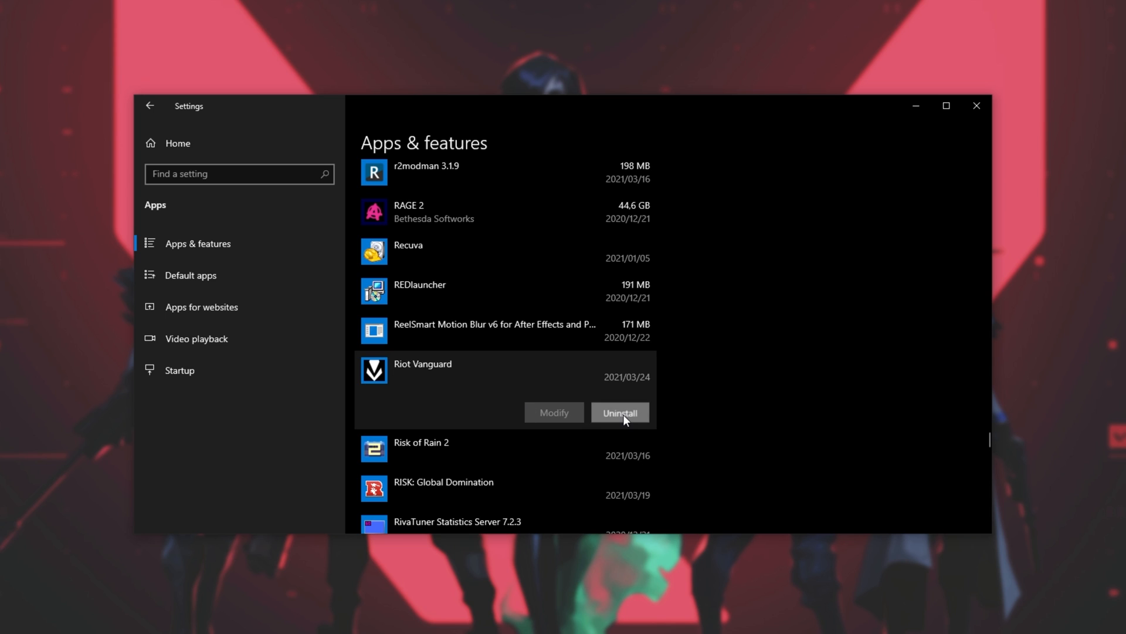
pyautogui.click(620, 413)
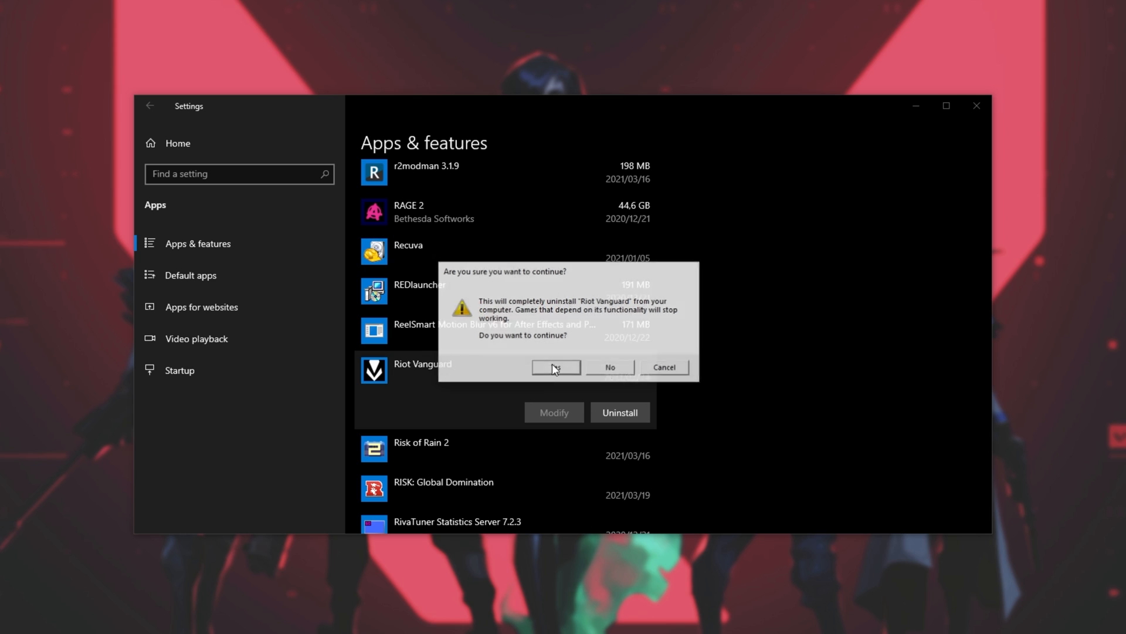
pyautogui.click(556, 368)
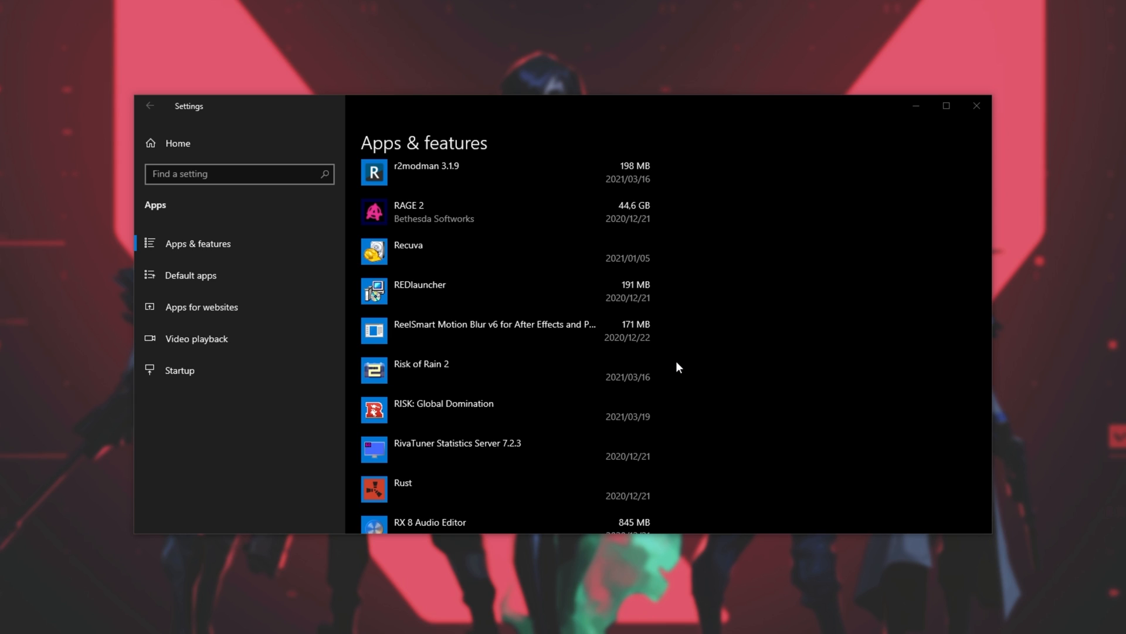
pyautogui.moveTo(771, 310)
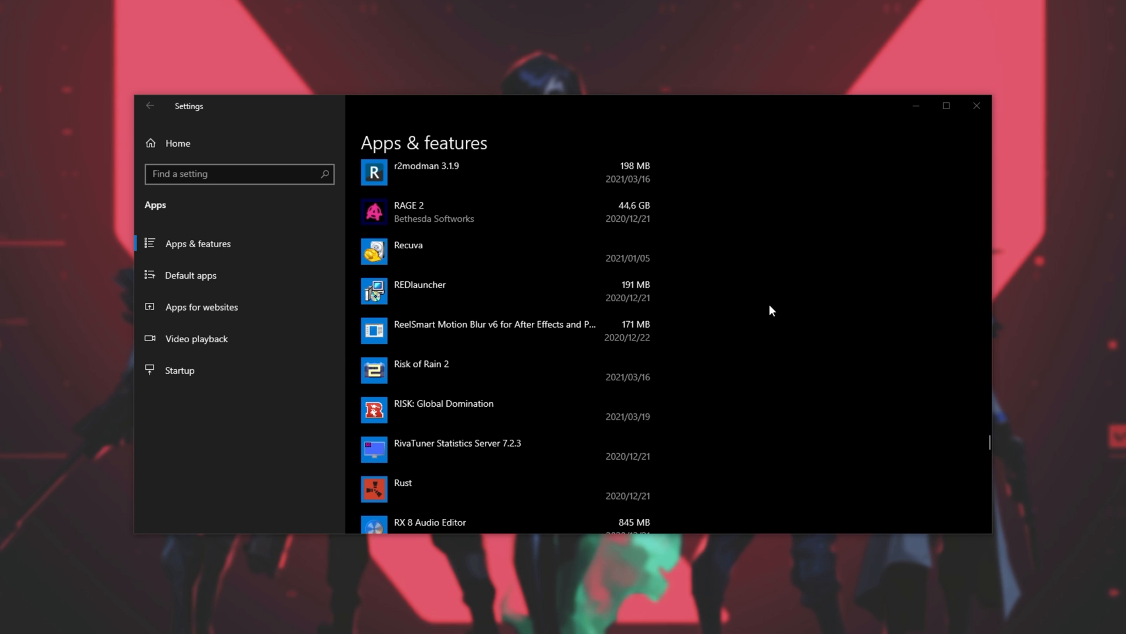
pyautogui.moveTo(826, 244)
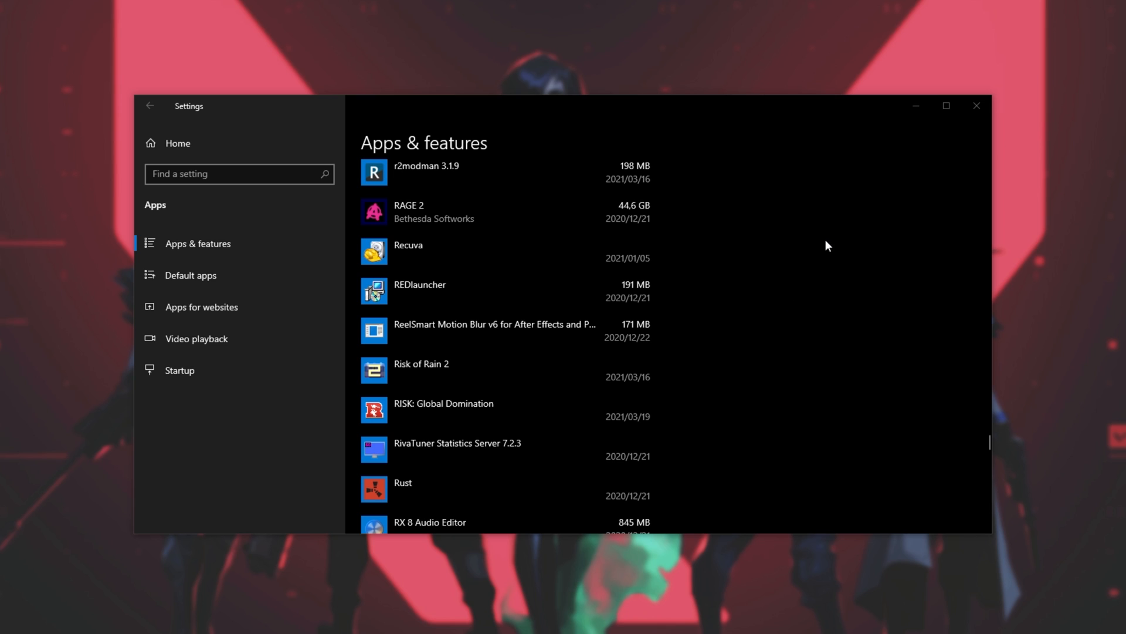
pyautogui.moveTo(976, 106)
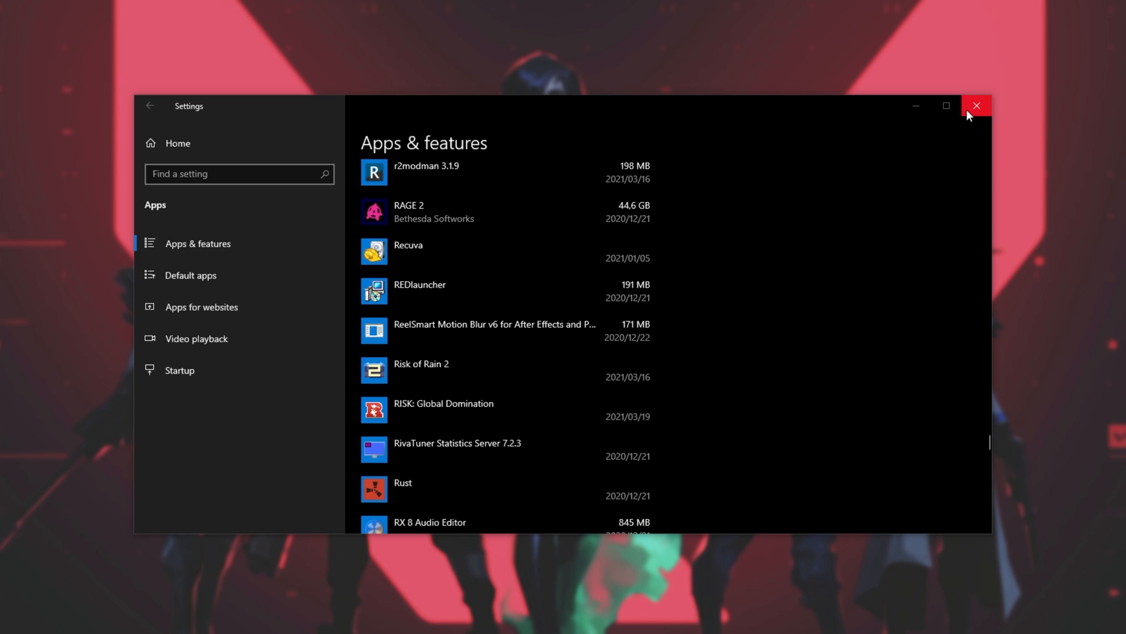
# Close Settings and the Valorant launcher after its restart-required message, then view the VALORANT tweet full screen
pyautogui.click(976, 105)
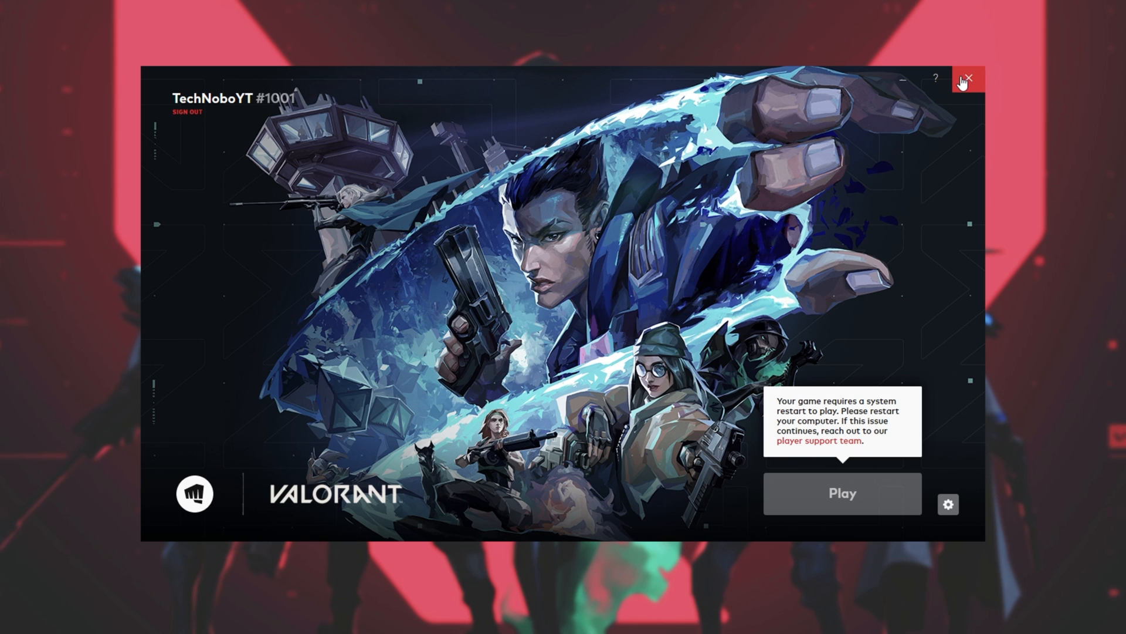
pyautogui.click(969, 78)
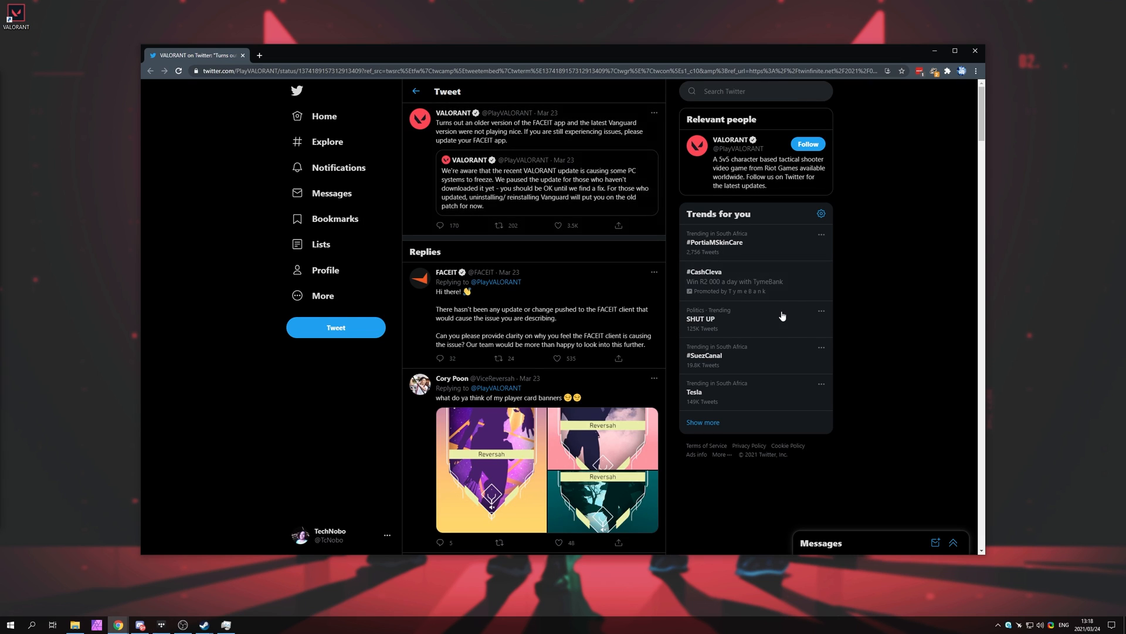
pyautogui.press('F11')
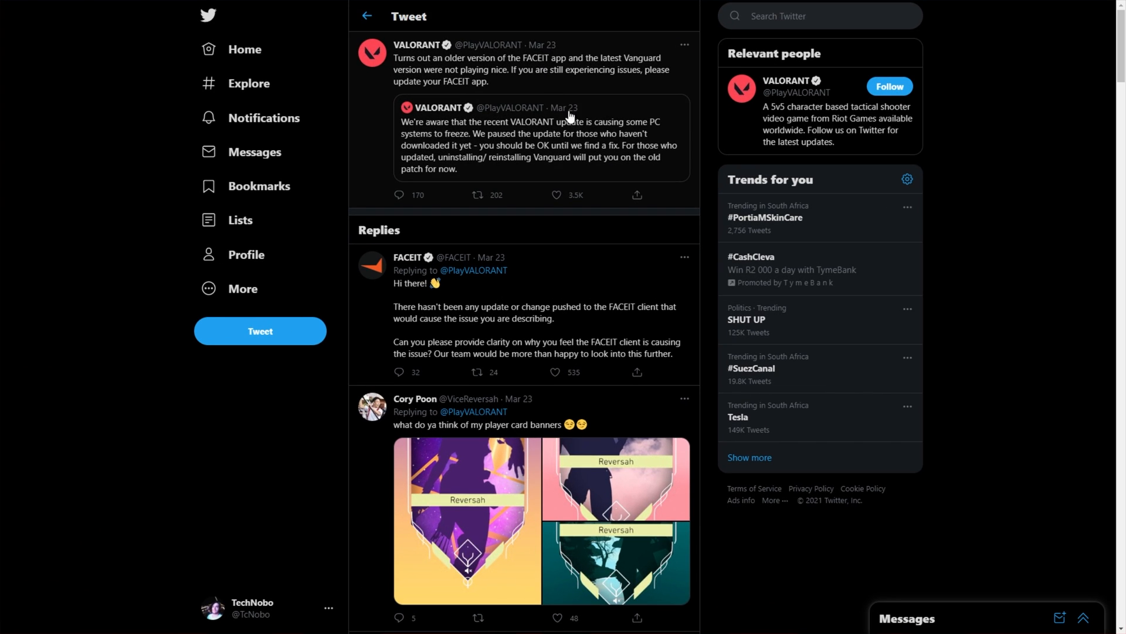